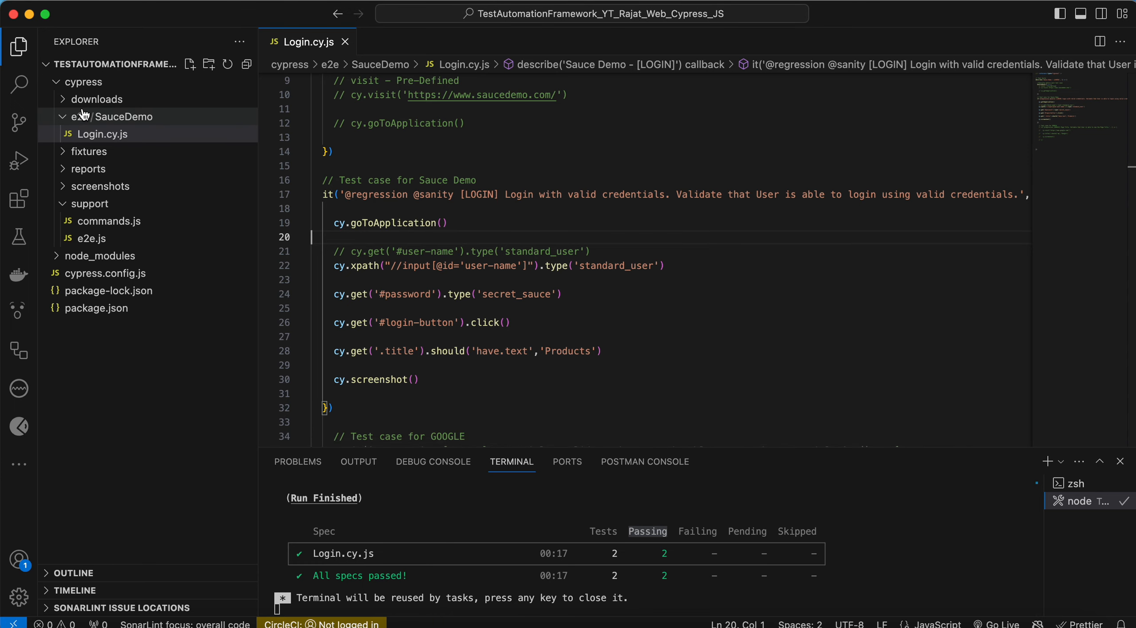
Step: Expand the cypress project and its fixtures folder in the Explorer
{"action": "left_click", "coordinate": [83, 82]}
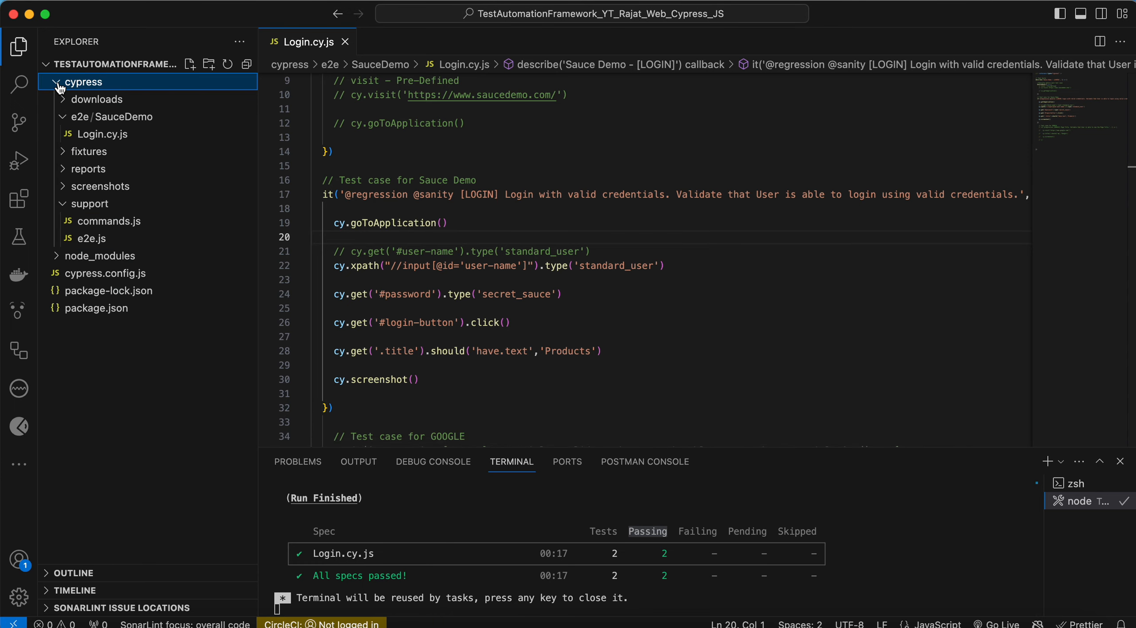
{"action": "left_click", "coordinate": [89, 133]}
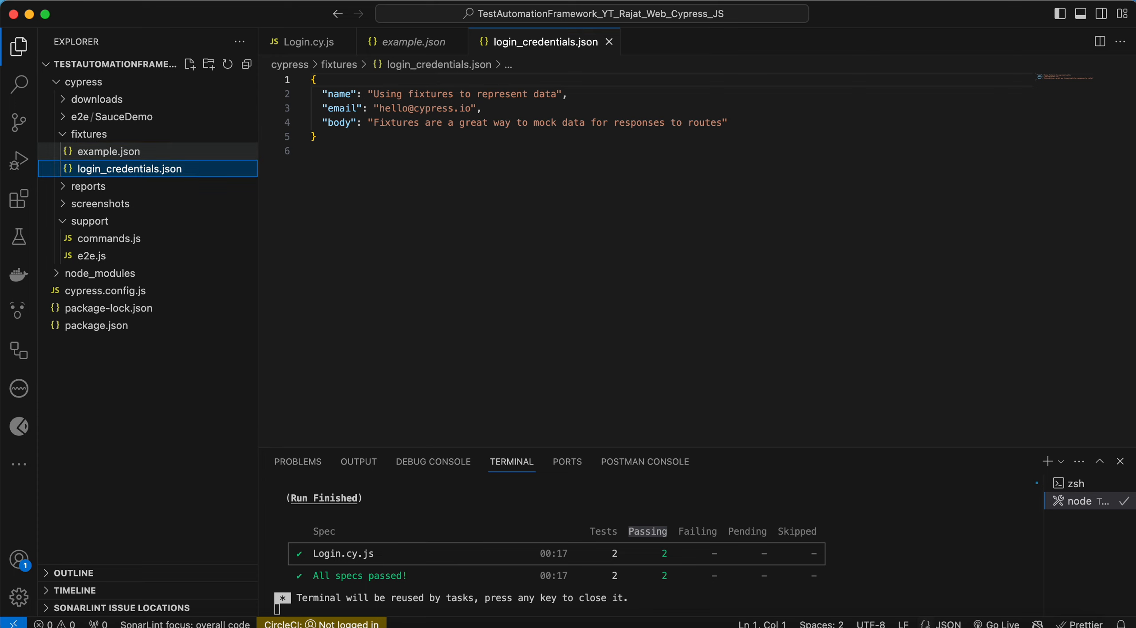
Step: Delete example.json and rename the name key to valid_username_1 with an empty value
{"action": "right_click", "coordinate": [110, 151]}
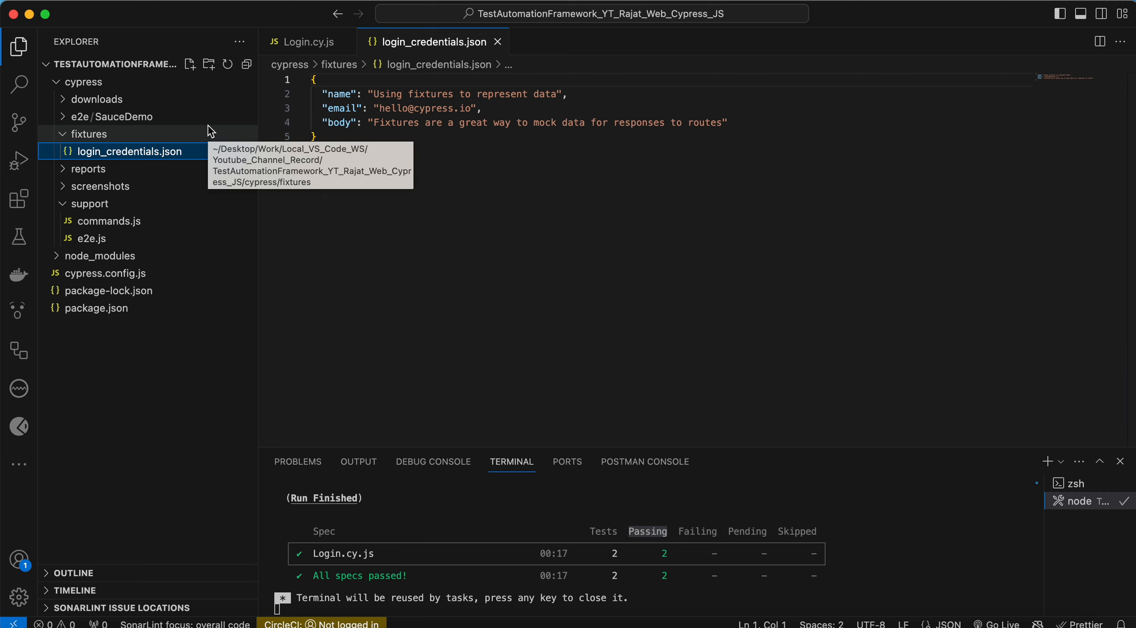
{"action": "double_click", "coordinate": [337, 94]}
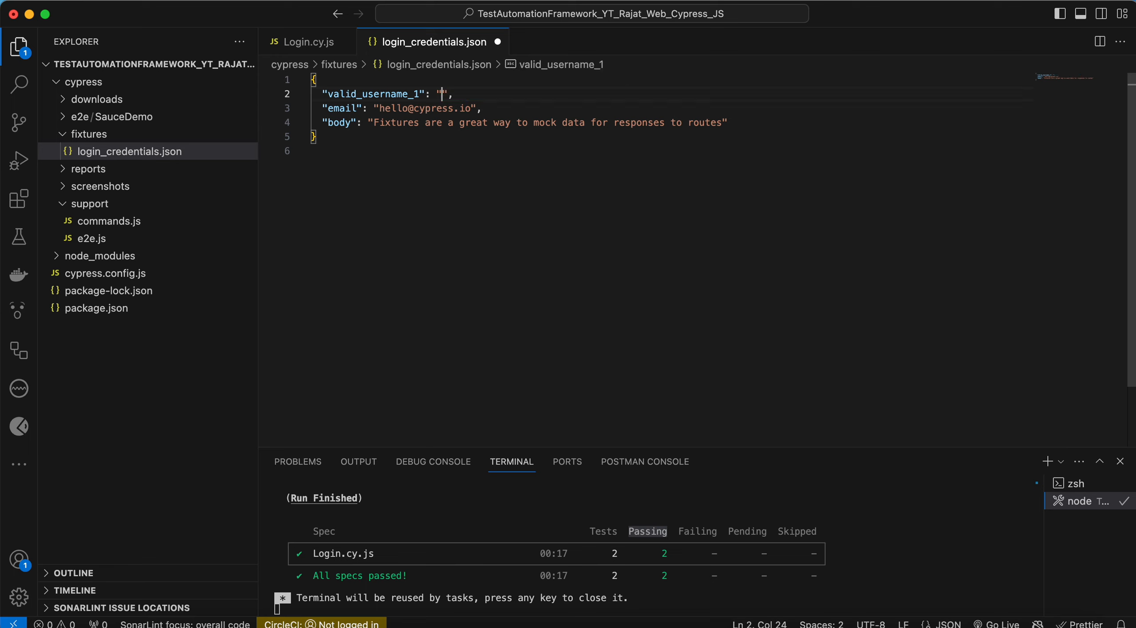
{"action": "left_click_drag", "start_coordinate": [440, 93], "coordinate": [313, 137]}
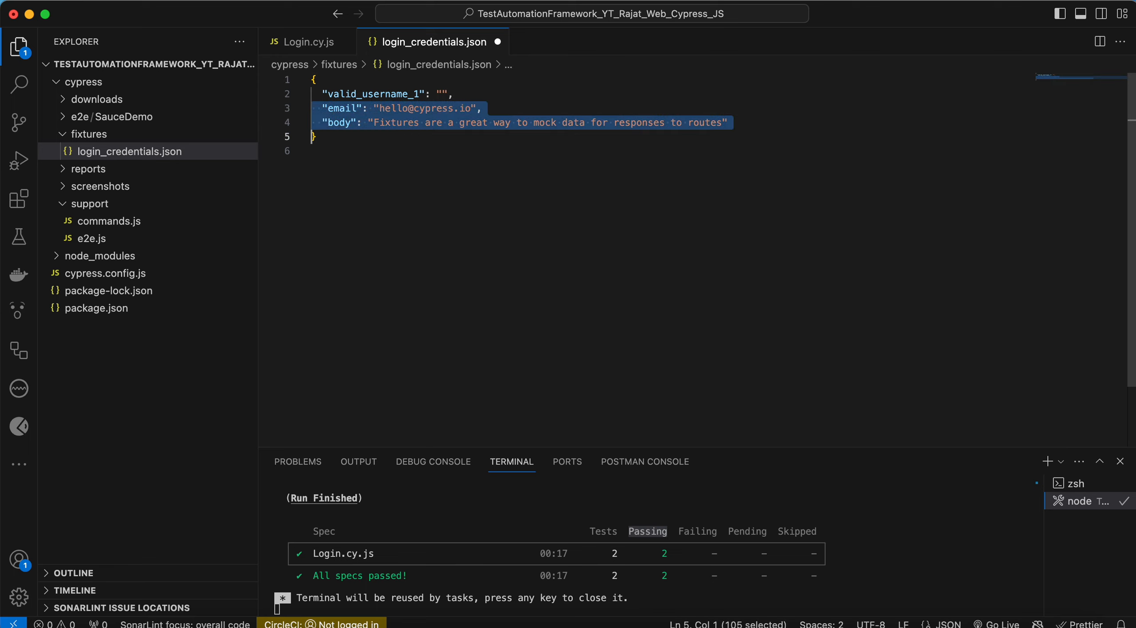
{"action": "key", "text": "Delete"}
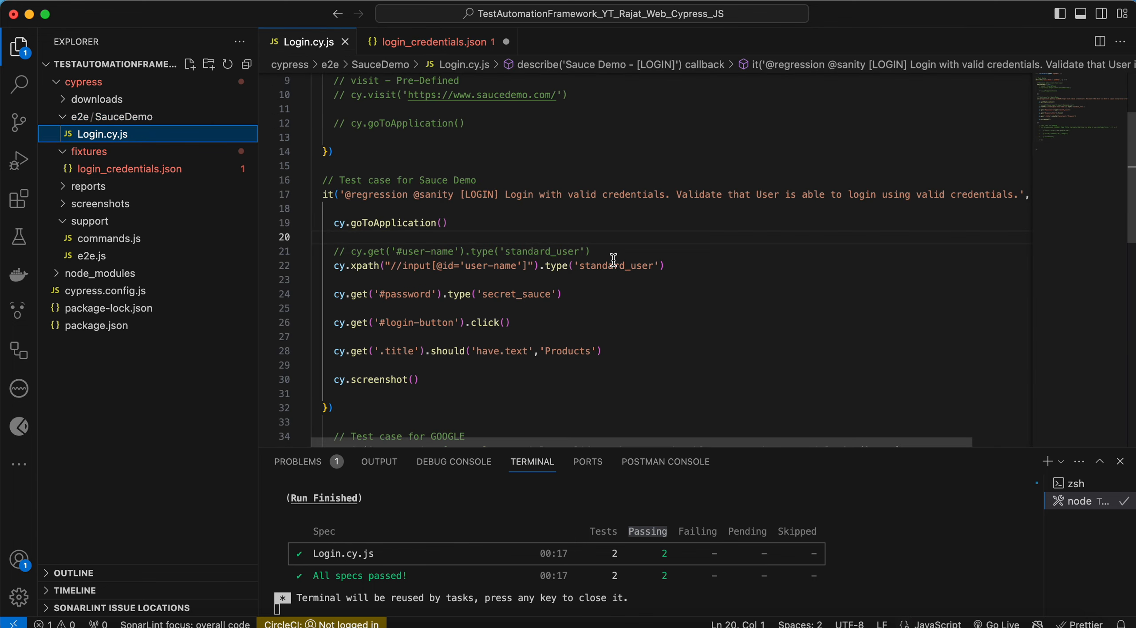
{"action": "double_click", "coordinate": [615, 266]}
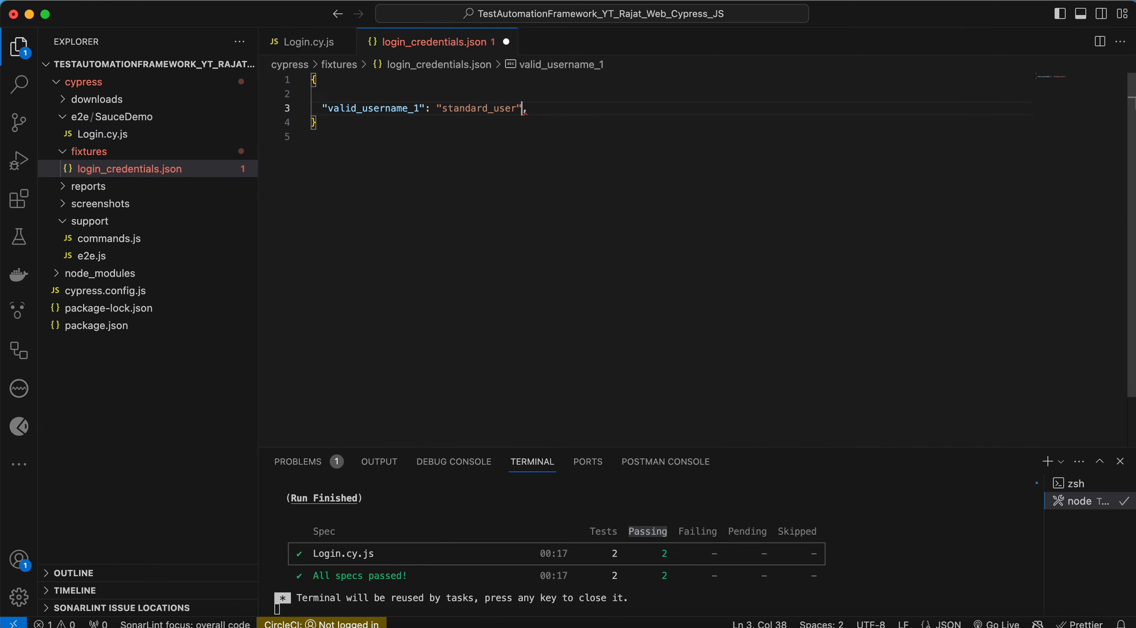
{"action": "type", "text": "\"valid_username_1\": \"standard_user\","}
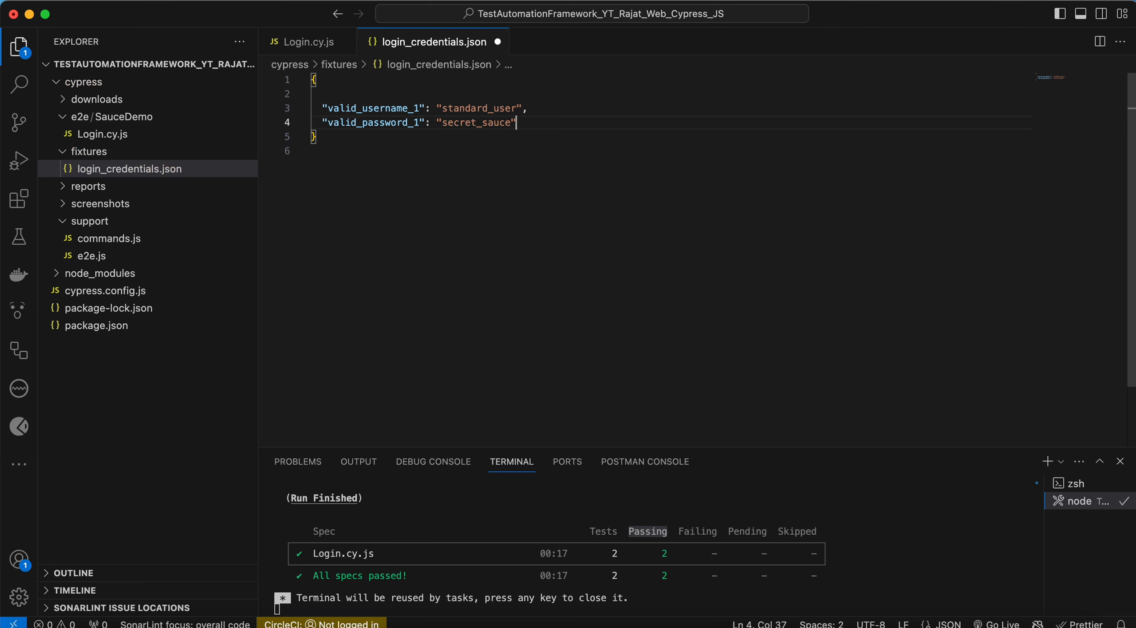
Step: Add a "Comment #1" string line above the username entry
{"action": "key", "text": "Enter"}
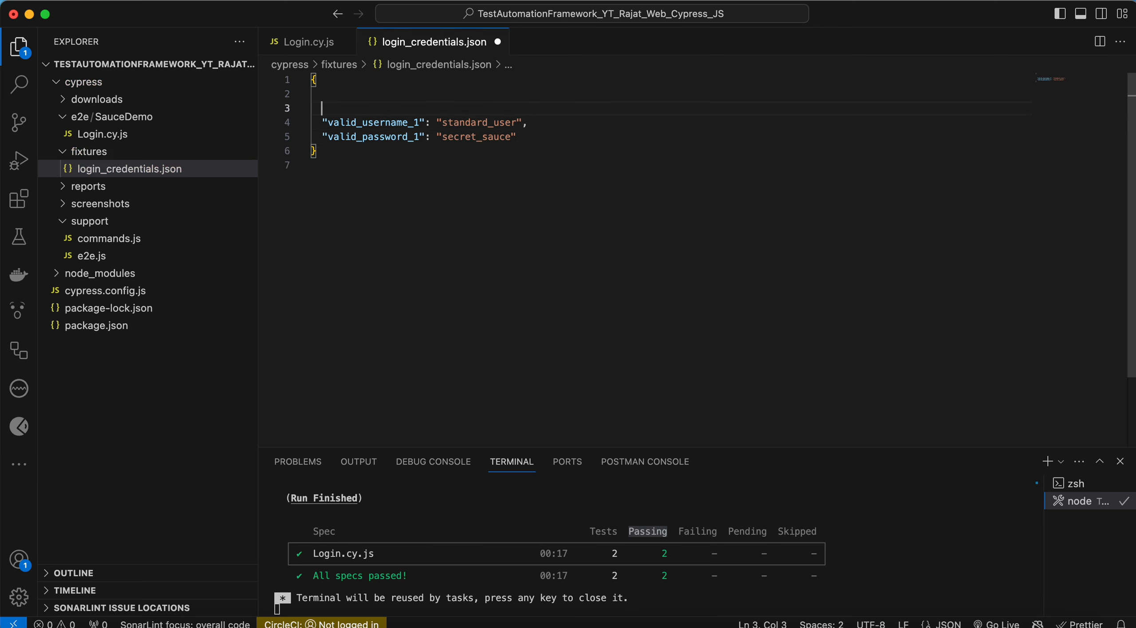
{"action": "type", "text": "\"Com\""}
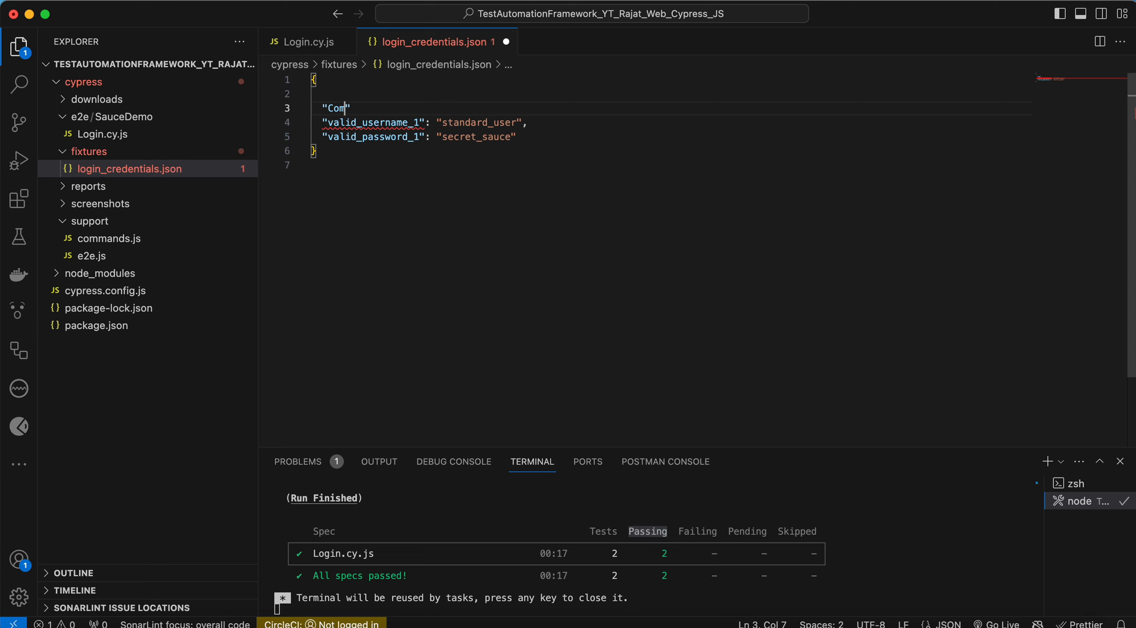
{"action": "type", "text": "ment #"}
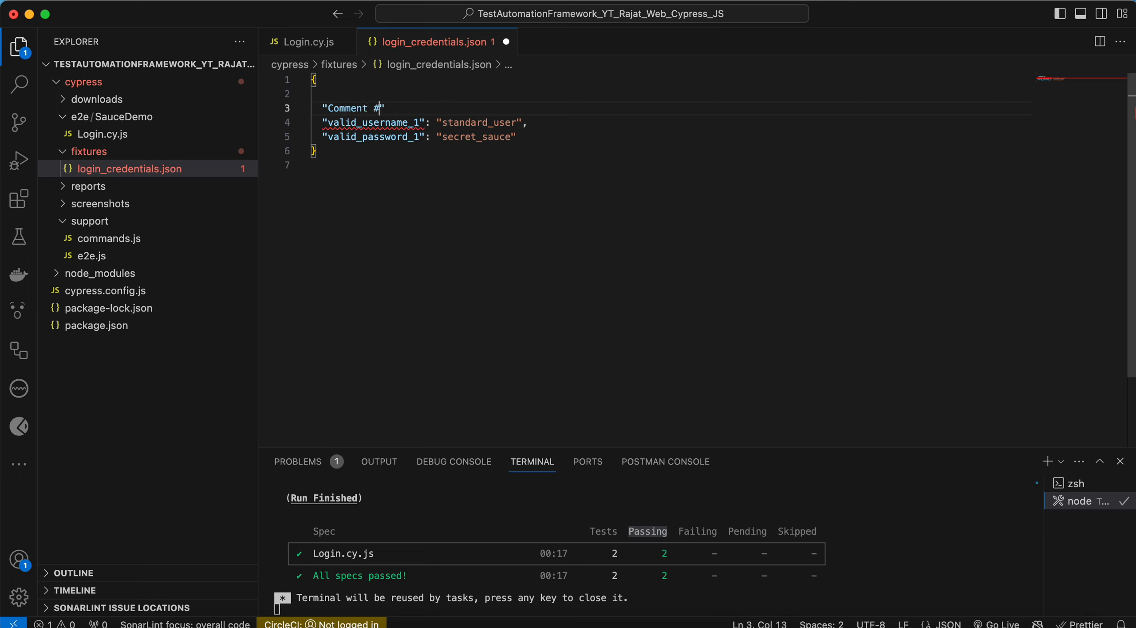
{"action": "type", "text": "1"}
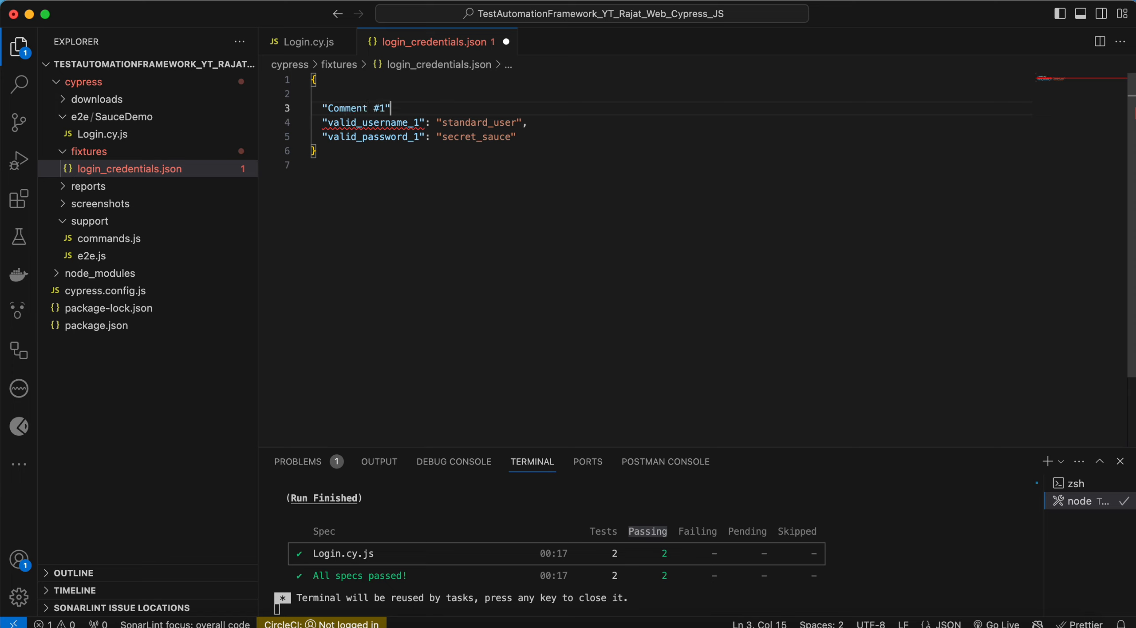